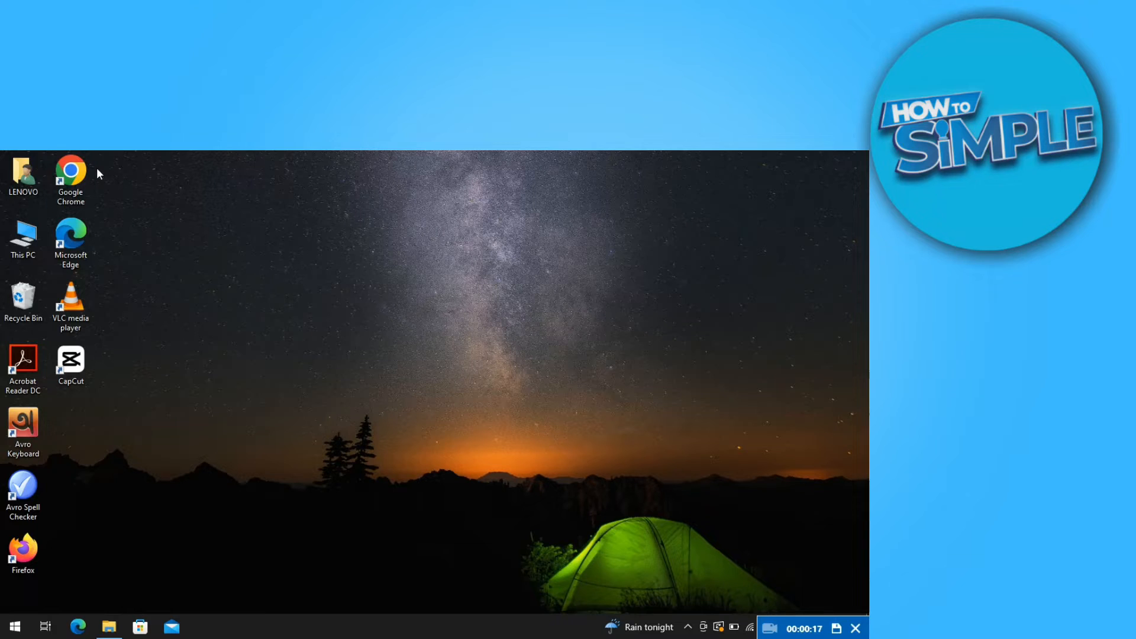
- Launch Google Chrome from its desktop shortcut
{"action": "left_click", "coordinate": [71, 180]}
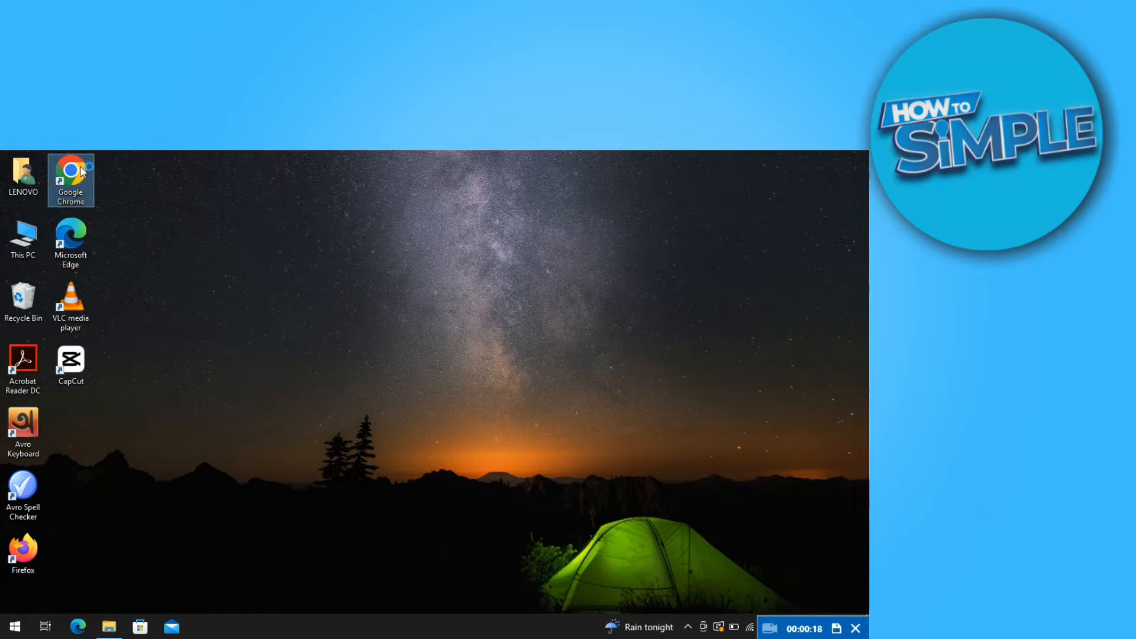
{"action": "double_click", "coordinate": [70, 171]}
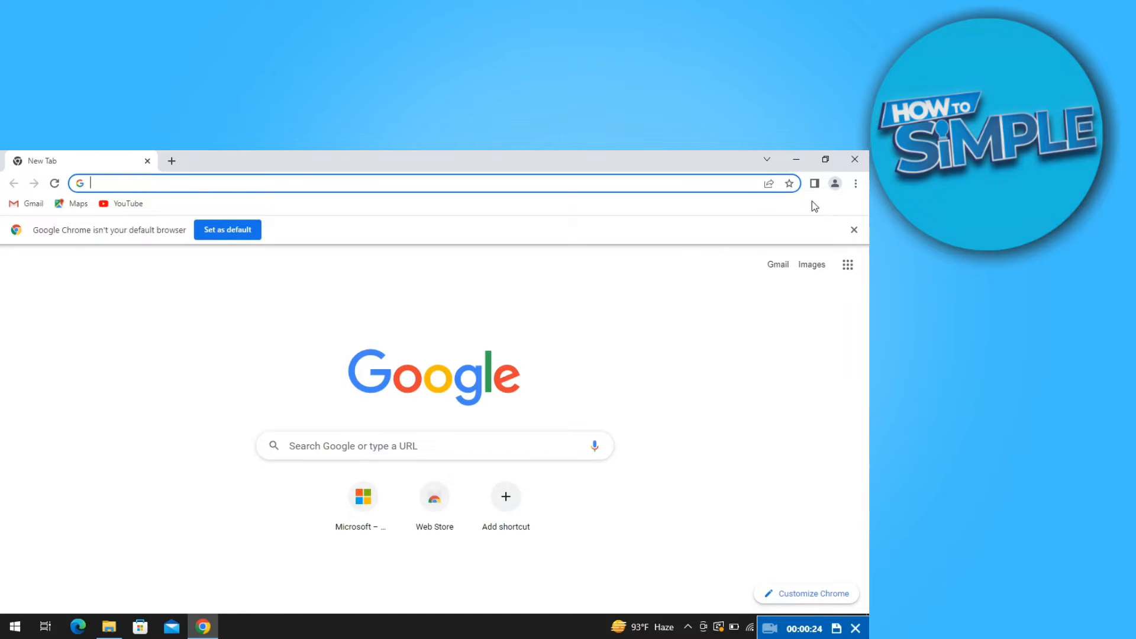
- Open Chrome Settings from the three-dot menu
{"action": "left_click", "coordinate": [856, 183]}
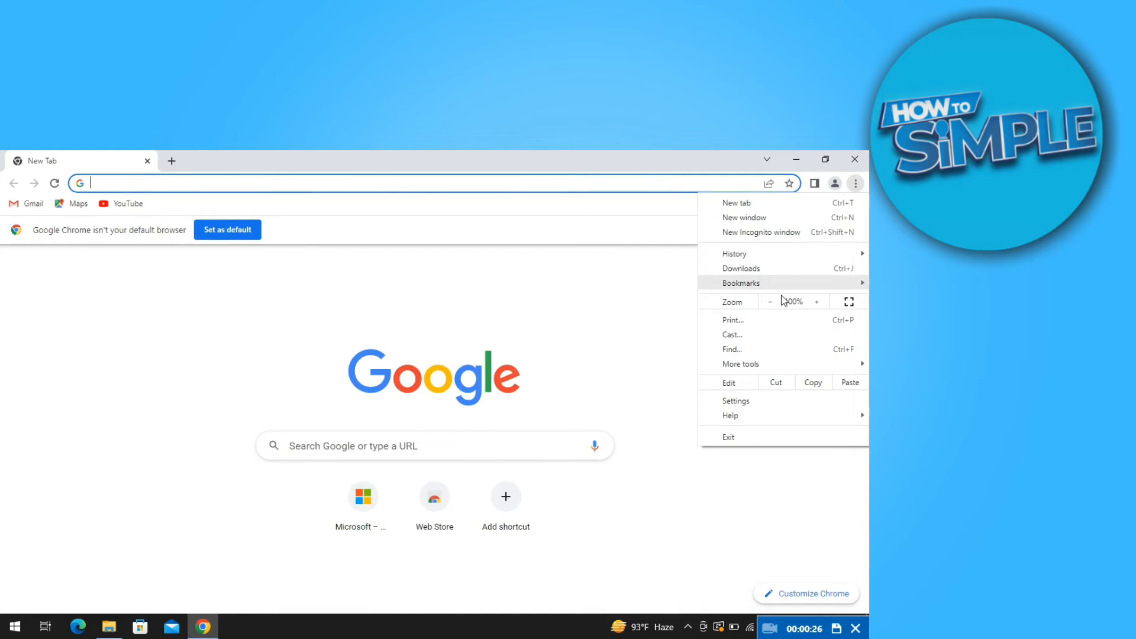
{"action": "left_click", "coordinate": [736, 400]}
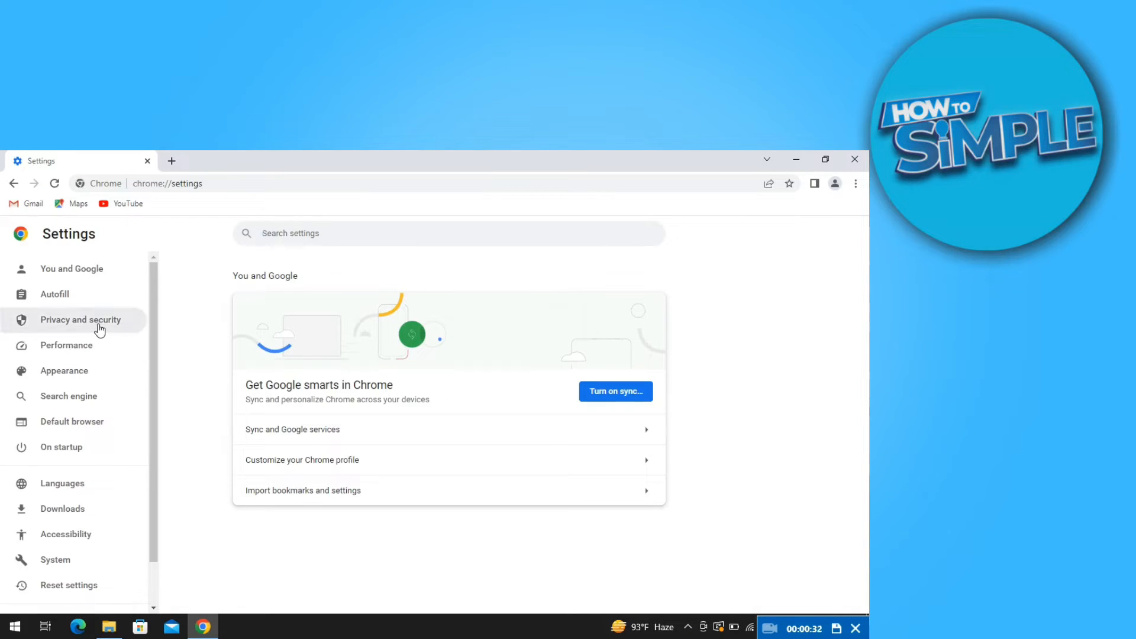
- Set Safe Browsing to No protection and confirm turning it off
{"action": "left_click", "coordinate": [81, 320]}
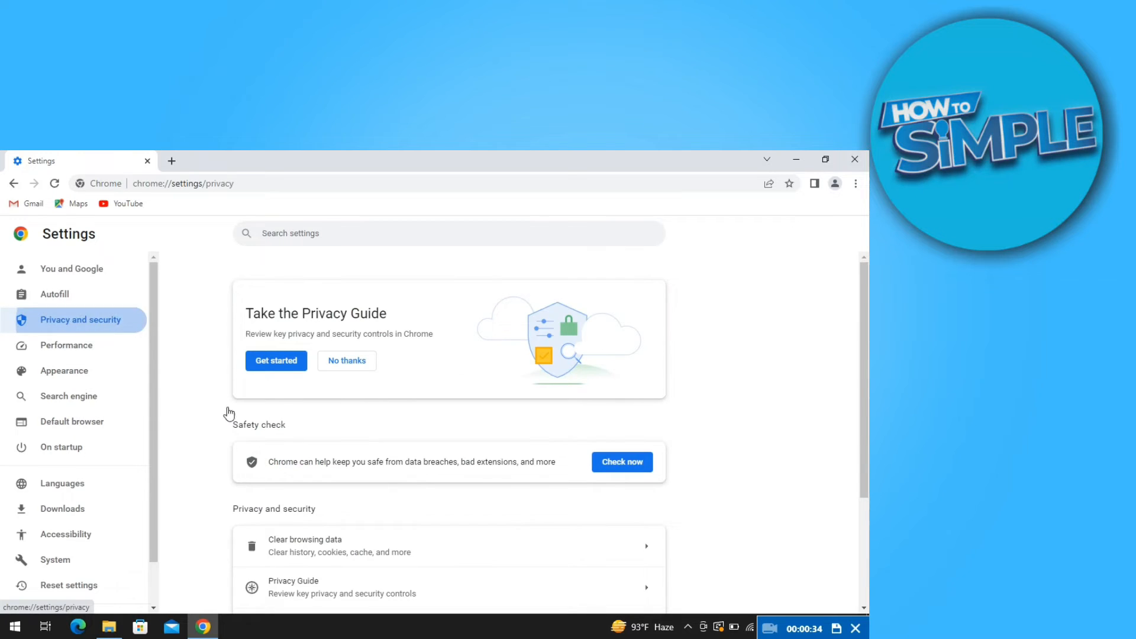
{"action": "scroll", "scroll_direction": "down", "scroll_amount": 3}
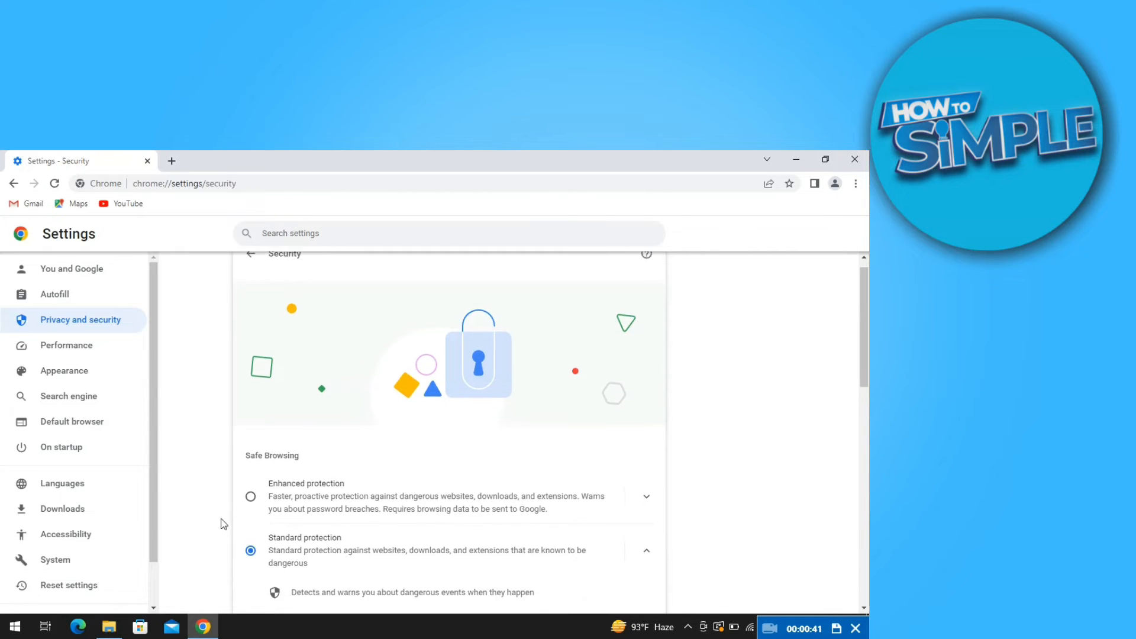
{"action": "scroll", "scroll_direction": "down", "scroll_amount": 3}
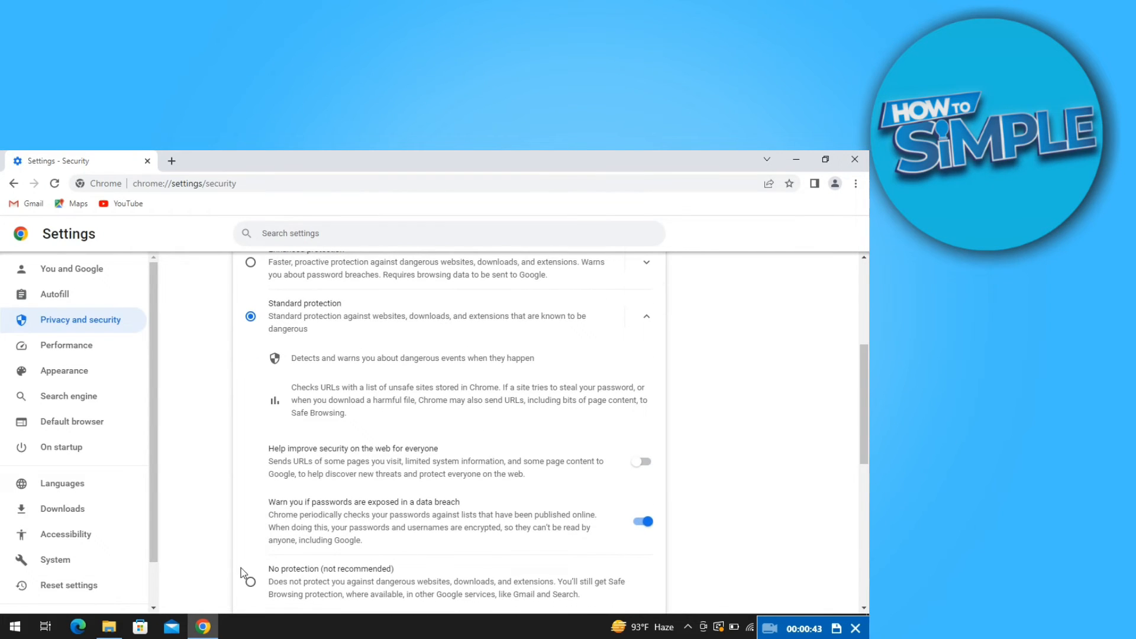
{"action": "left_click", "coordinate": [251, 585]}
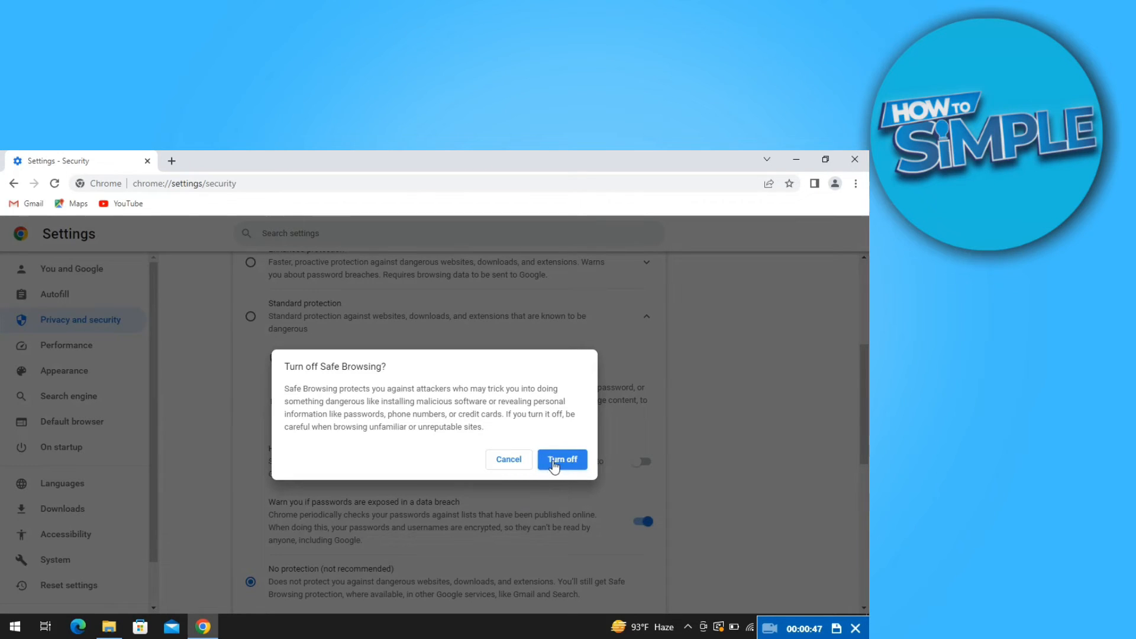
{"action": "left_click", "coordinate": [562, 459]}
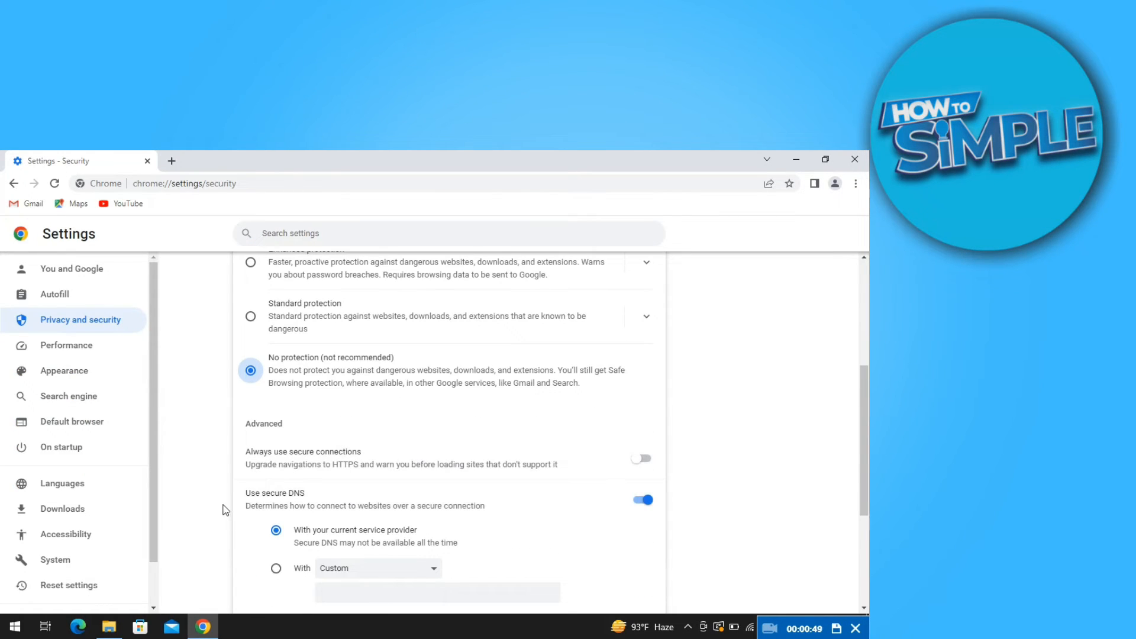
- Set secure DNS to use OpenDNS as the provider
{"action": "scroll", "scroll_direction": "down", "scroll_amount": 3}
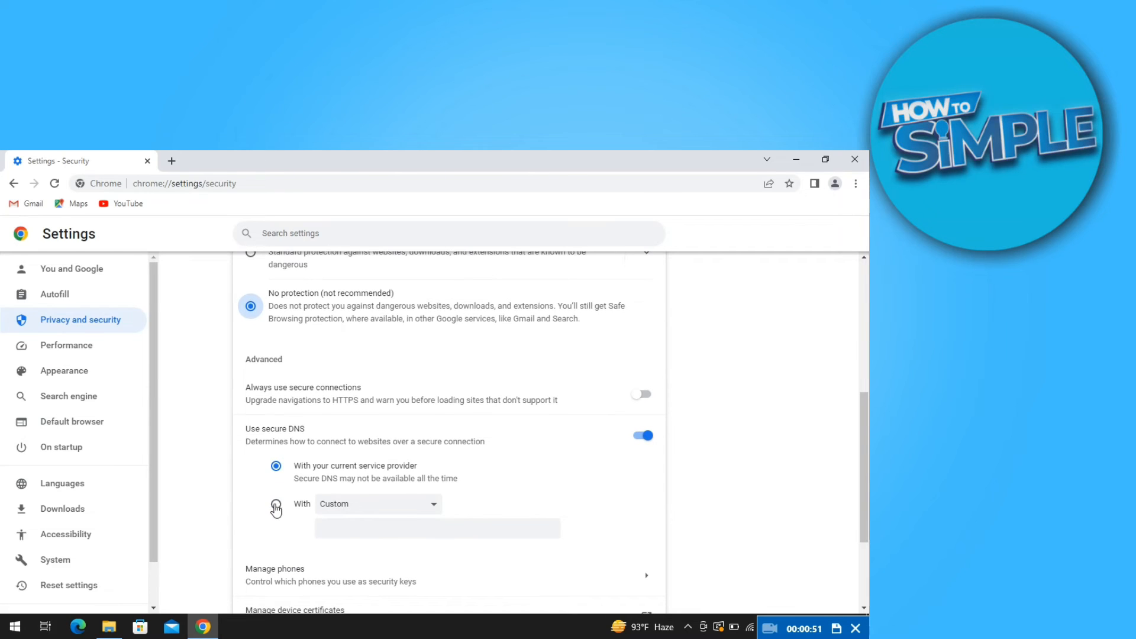
{"action": "left_click", "coordinate": [276, 504]}
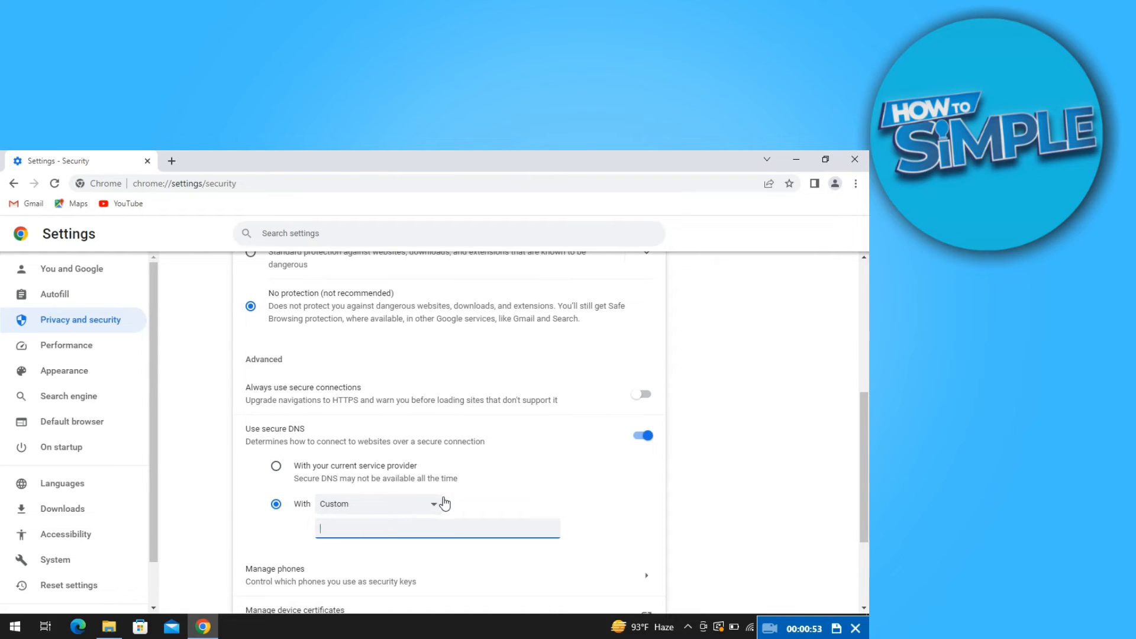
{"action": "left_click", "coordinate": [377, 504]}
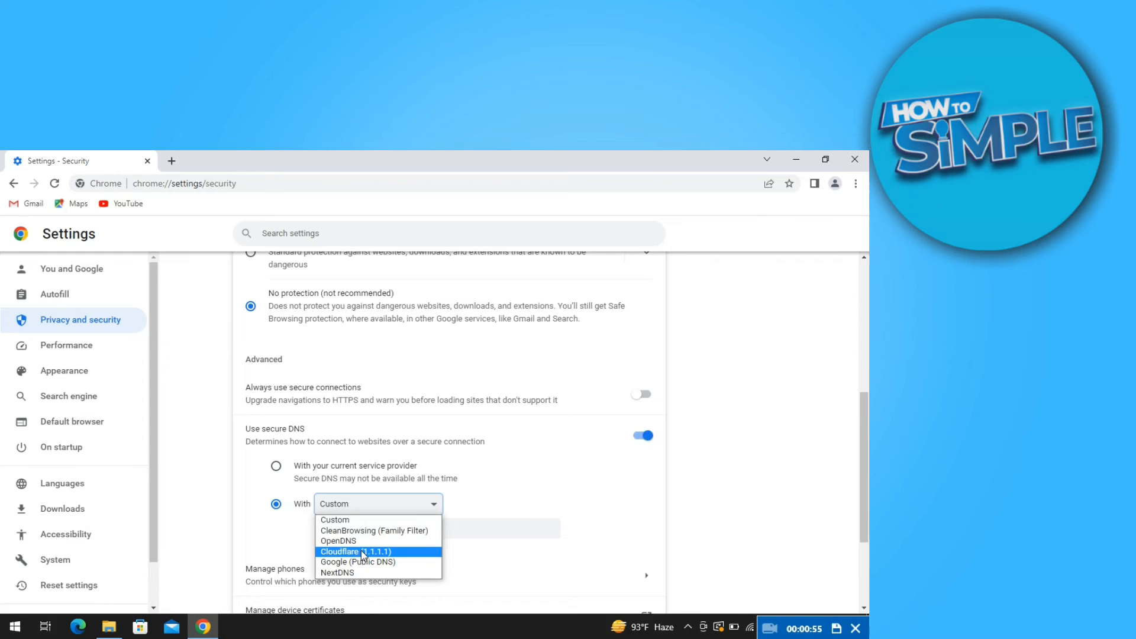
{"action": "left_click", "coordinate": [339, 541]}
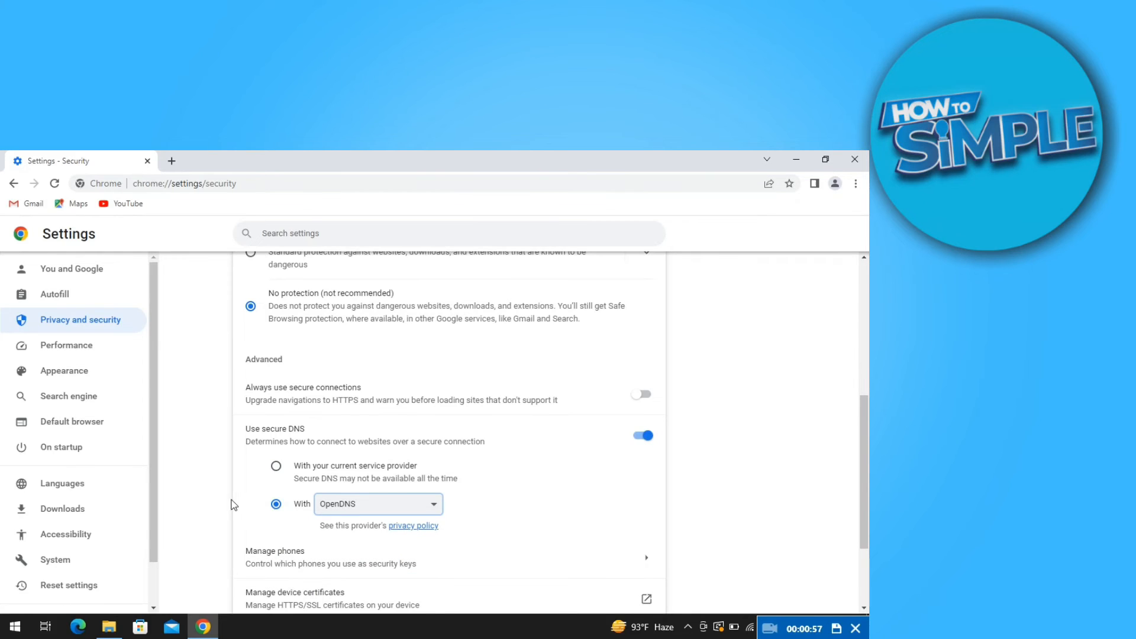
{"action": "scroll", "scroll_direction": "down", "scroll_amount": 3}
{"action": "type", "text": "m"}
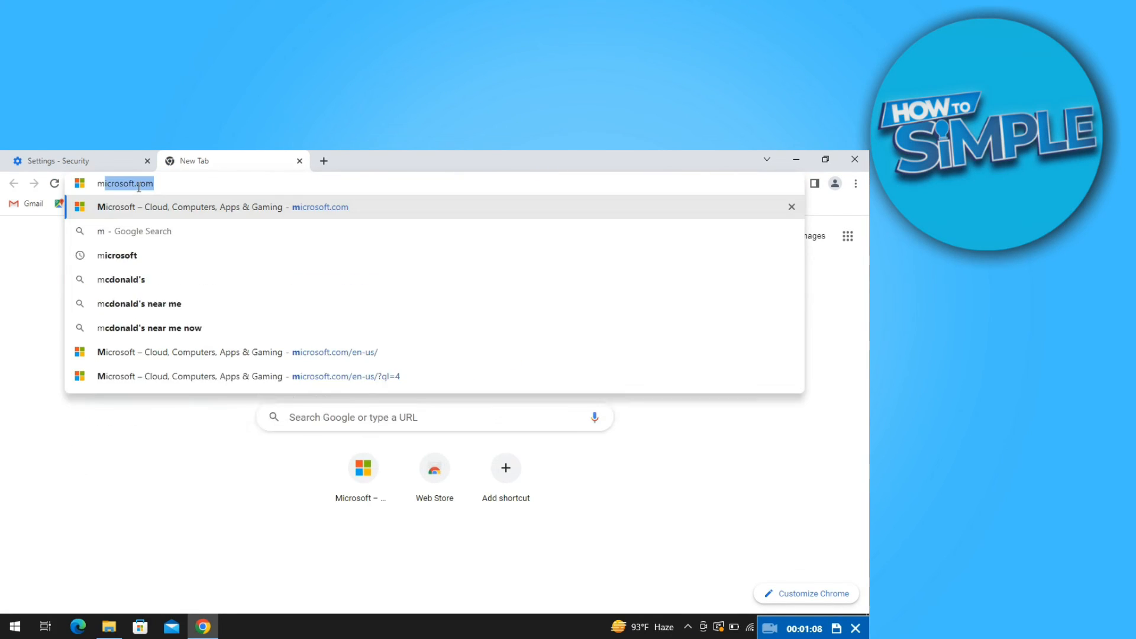
- Continue typing the microsoft.com address in the new tab's address bar
{"action": "type", "text": "icr"}
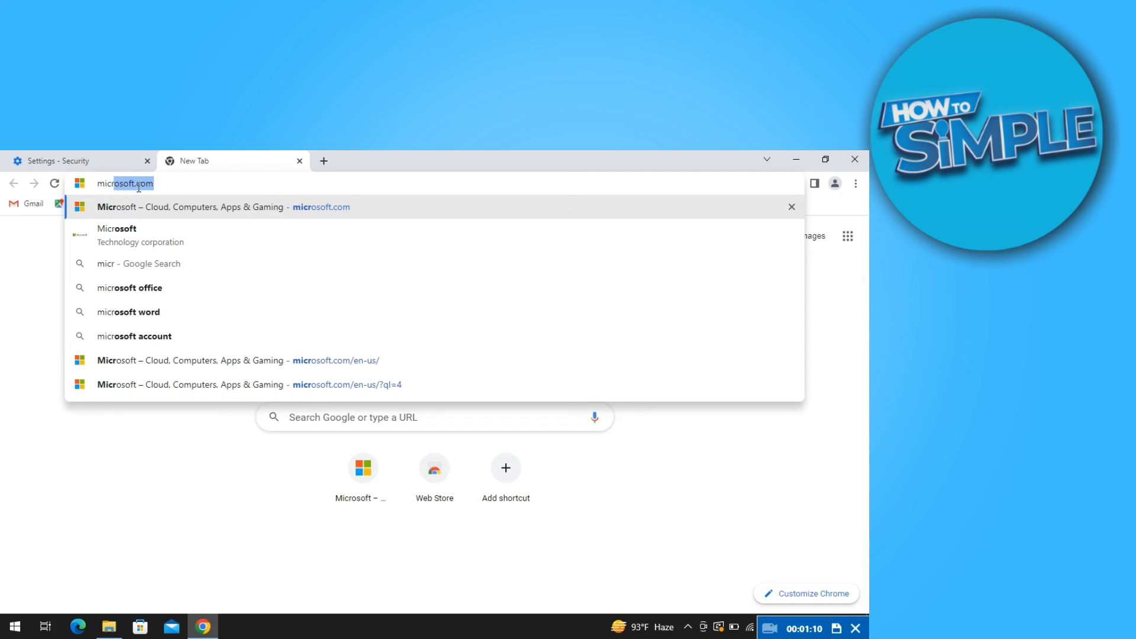